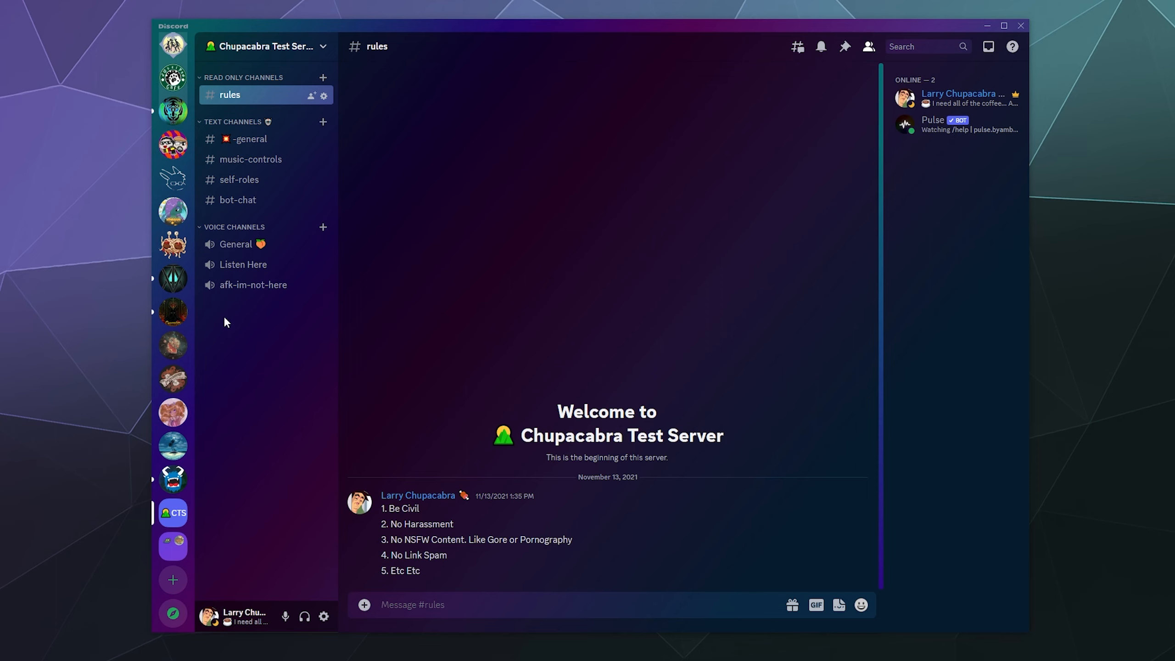
mouse_move(374, 77)
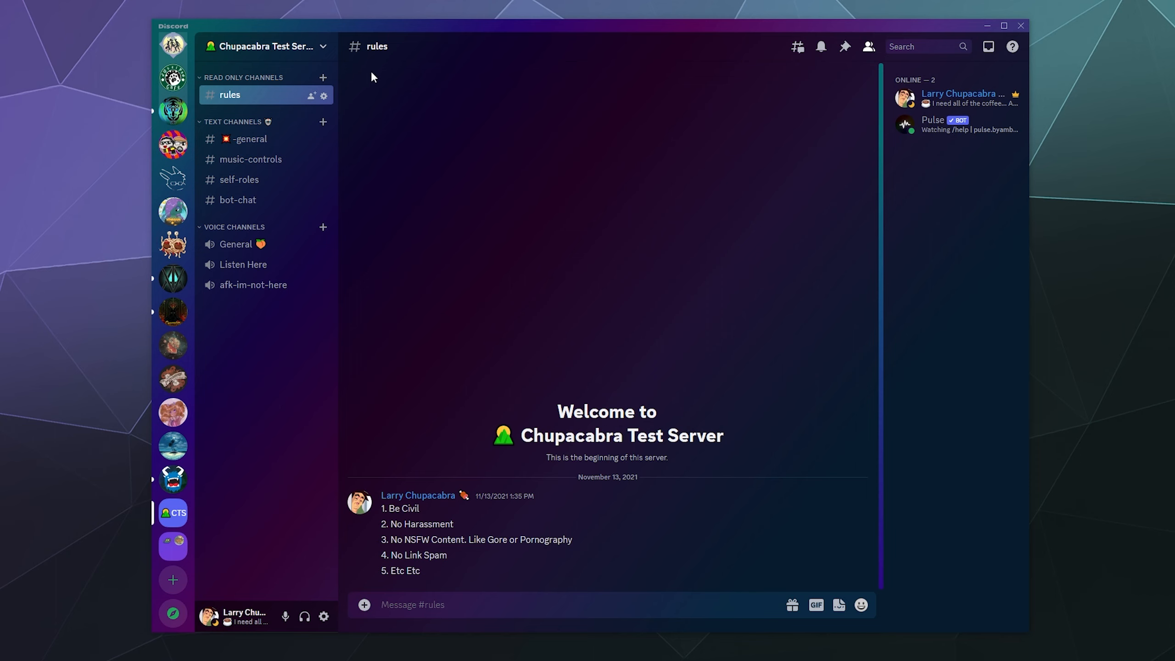
Create a new text channel named 'nsfw' in Chupacabra Test Server.
left_click(323, 122)
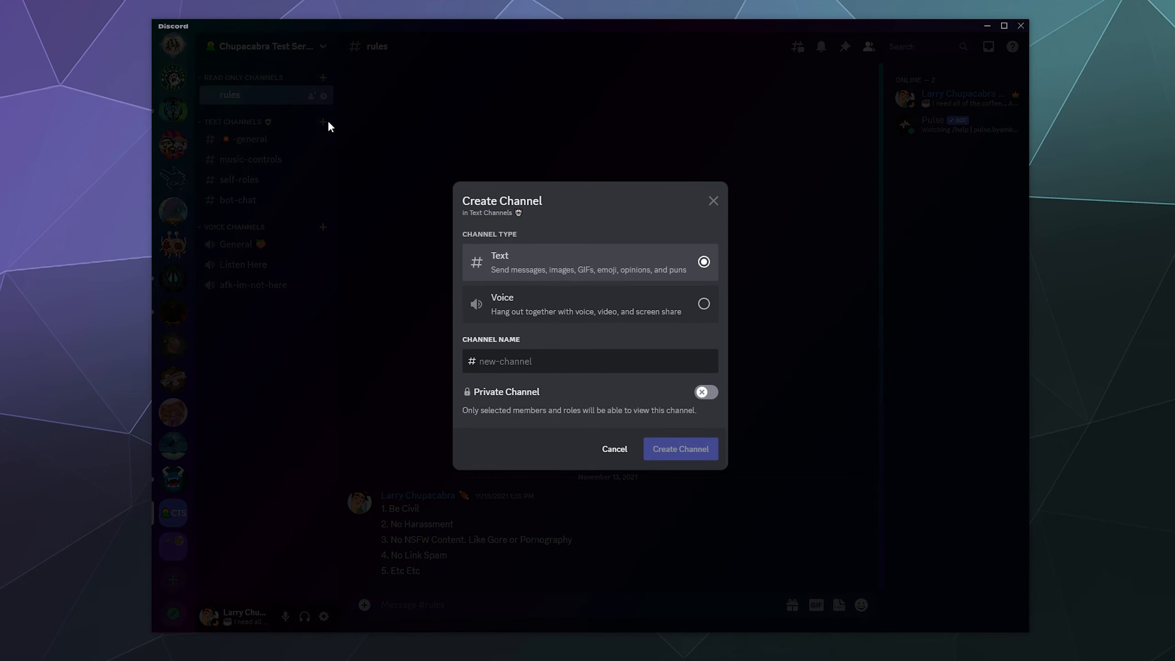
left_click(524, 360)
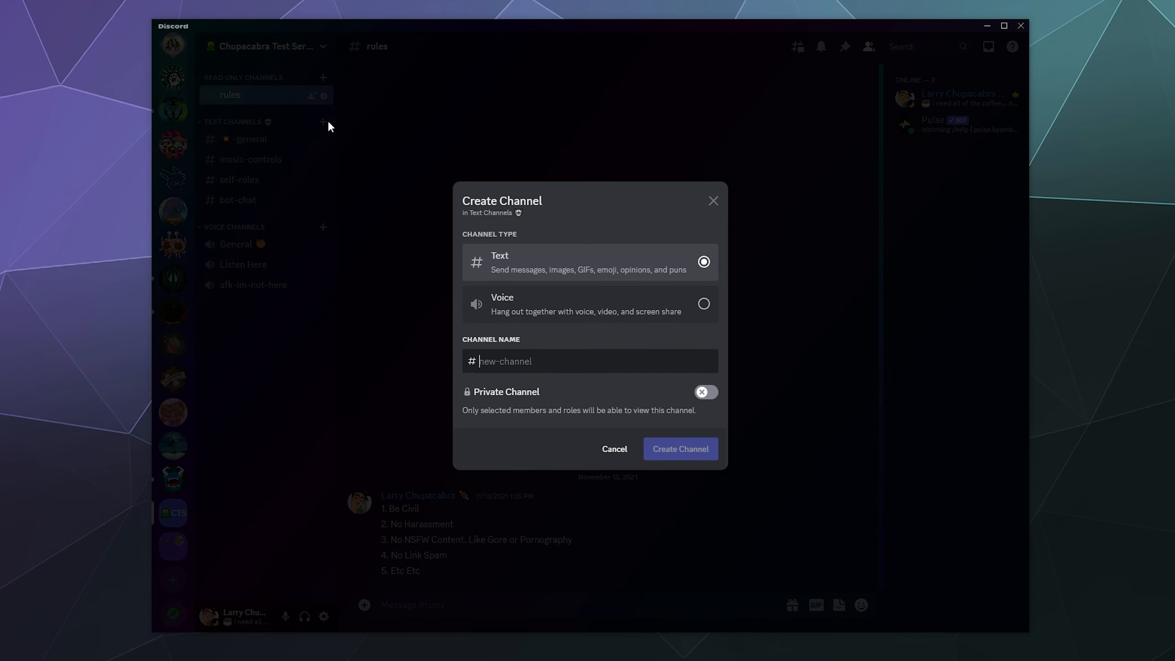
type("nsfw")
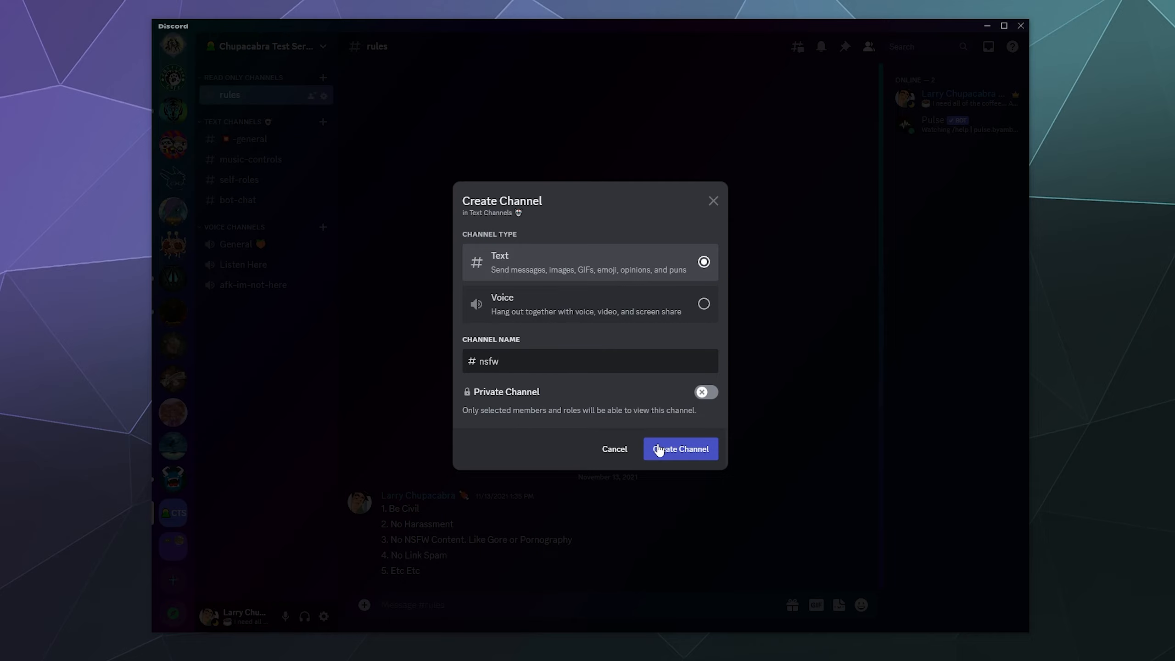
left_click(679, 448)
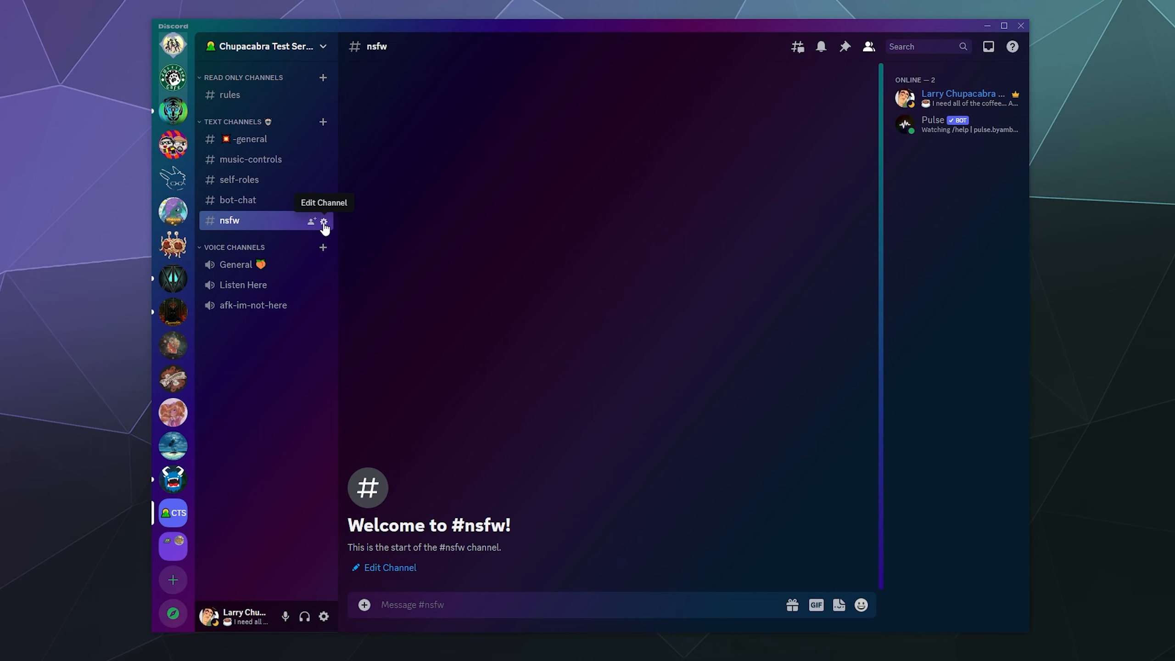
Switch on Age-Restricted Channel in the #nsfw channel's overview settings.
left_click(323, 225)
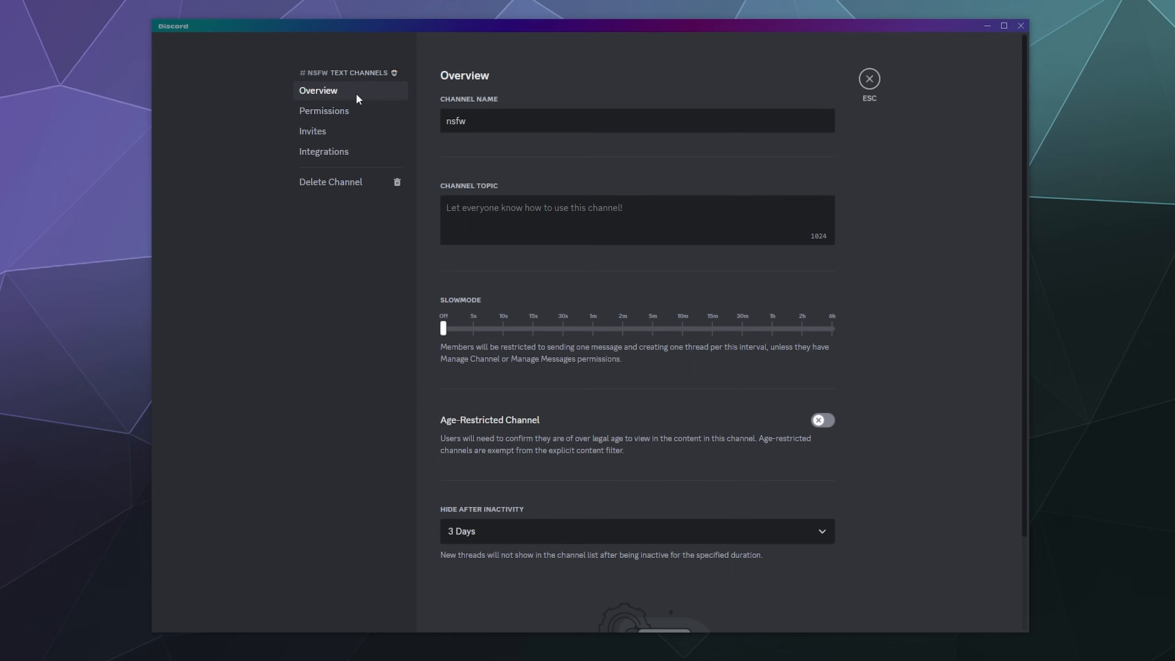
mouse_move(724, 413)
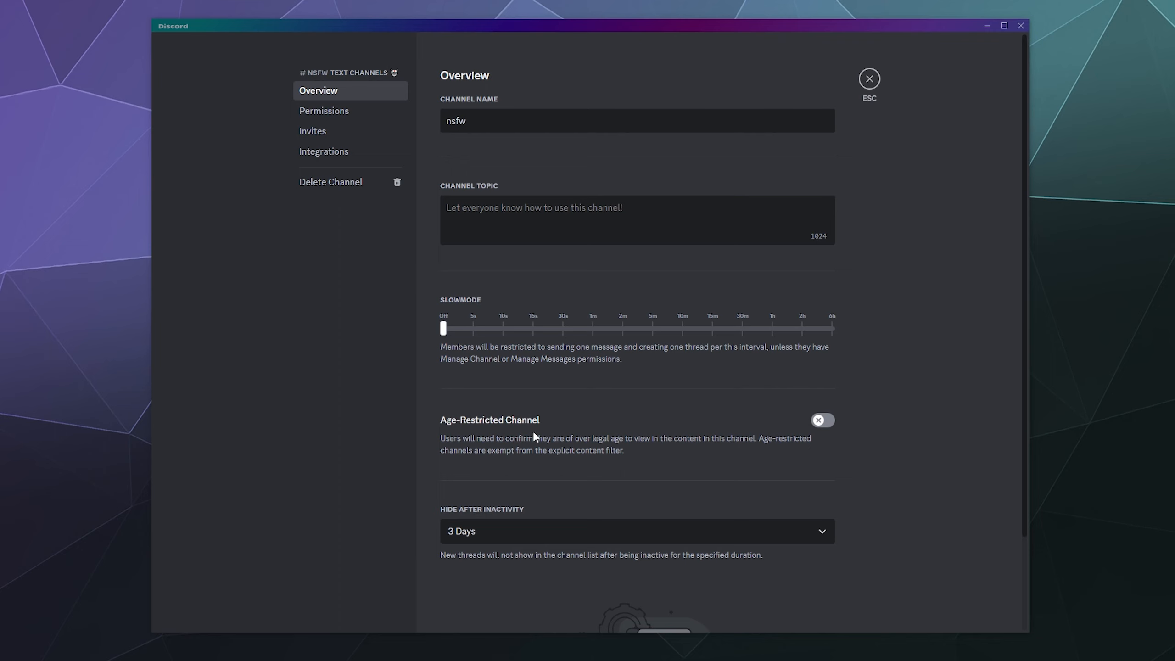
left_click(823, 419)
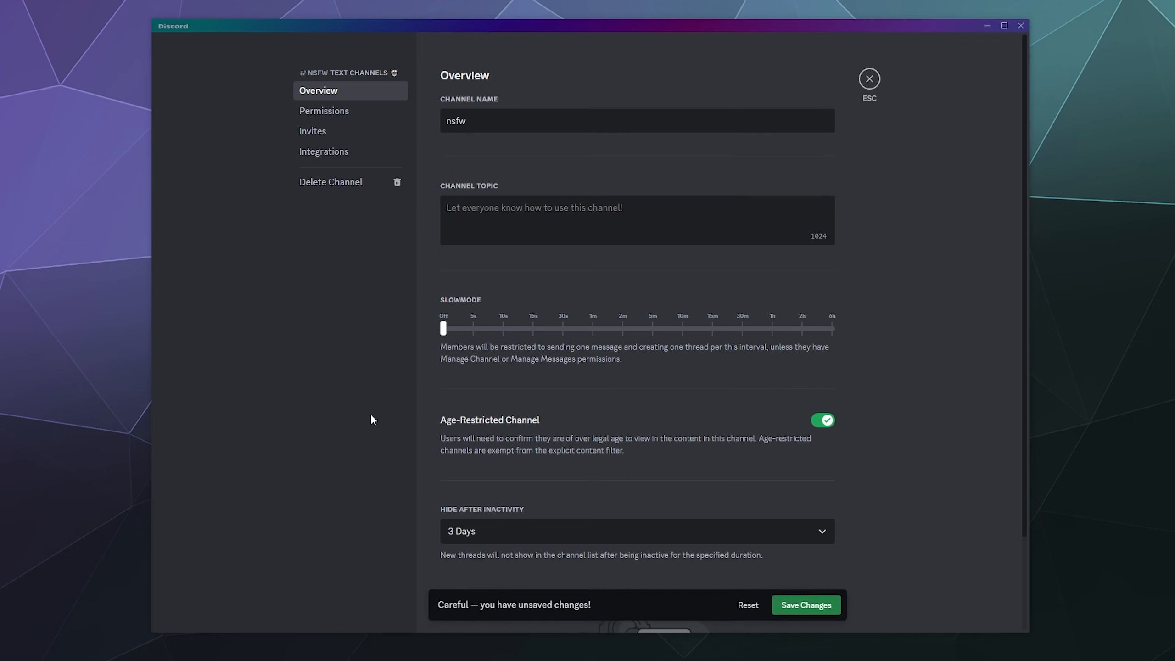
mouse_move(520, 448)
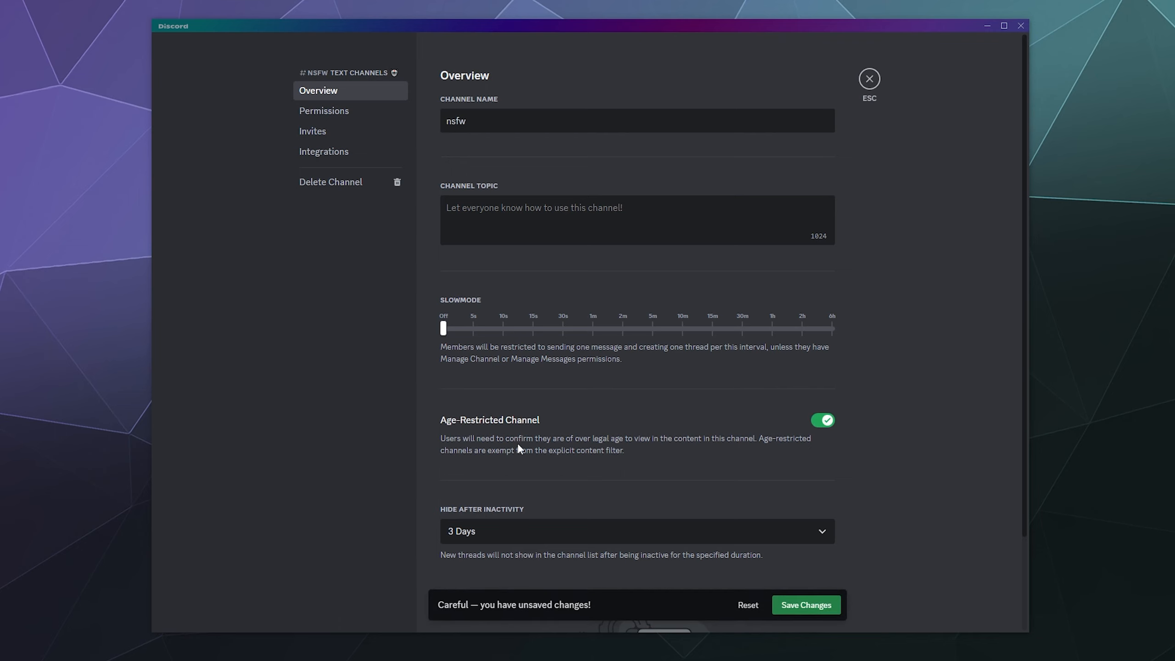
mouse_move(668, 448)
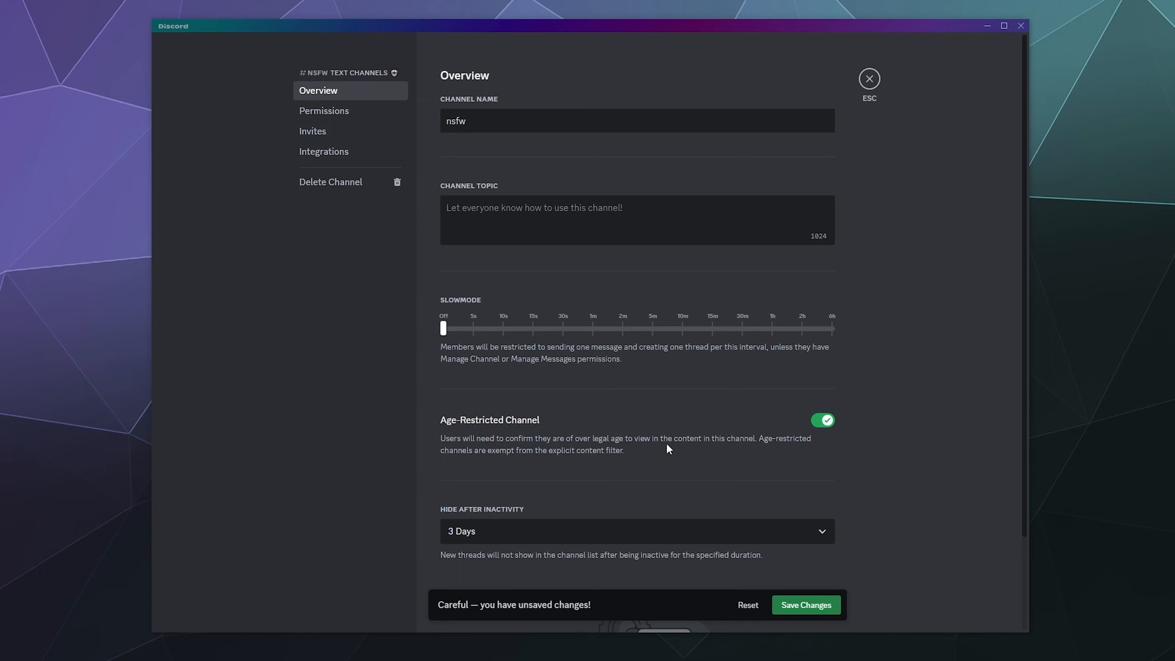
mouse_move(736, 452)
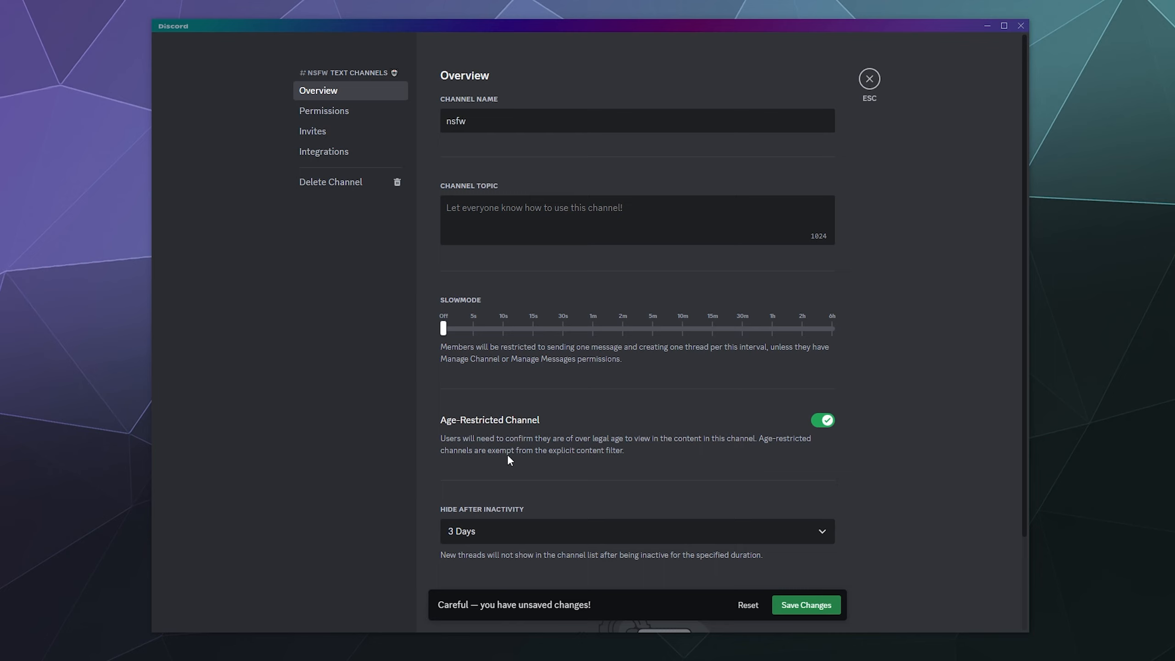
mouse_move(614, 462)
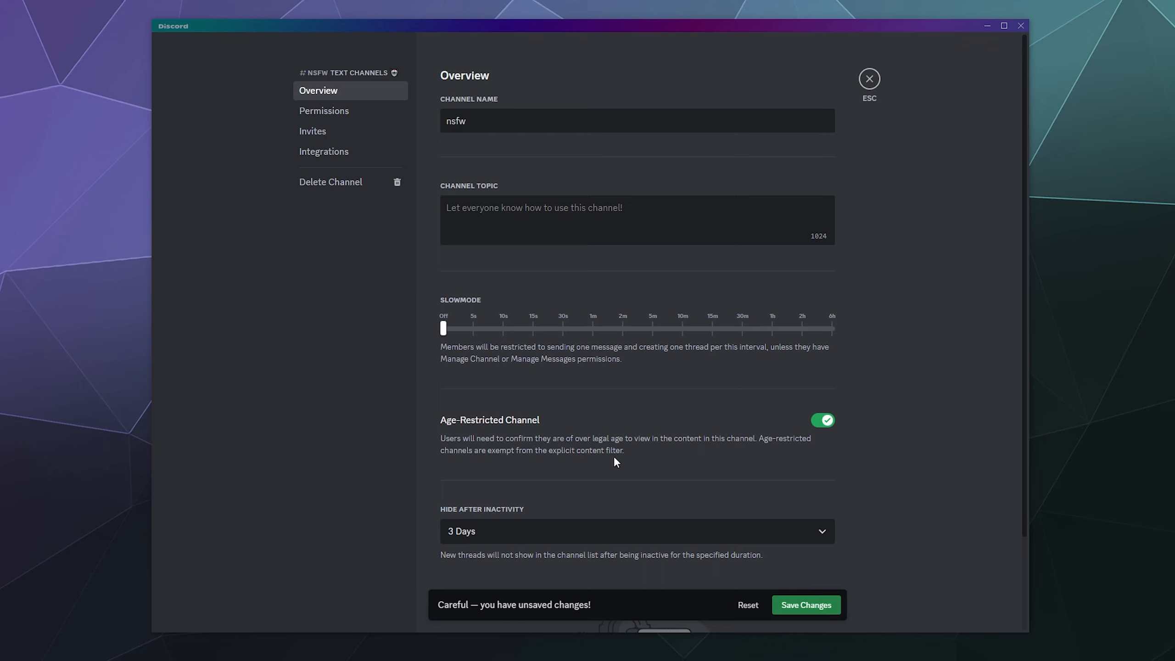
mouse_move(765, 446)
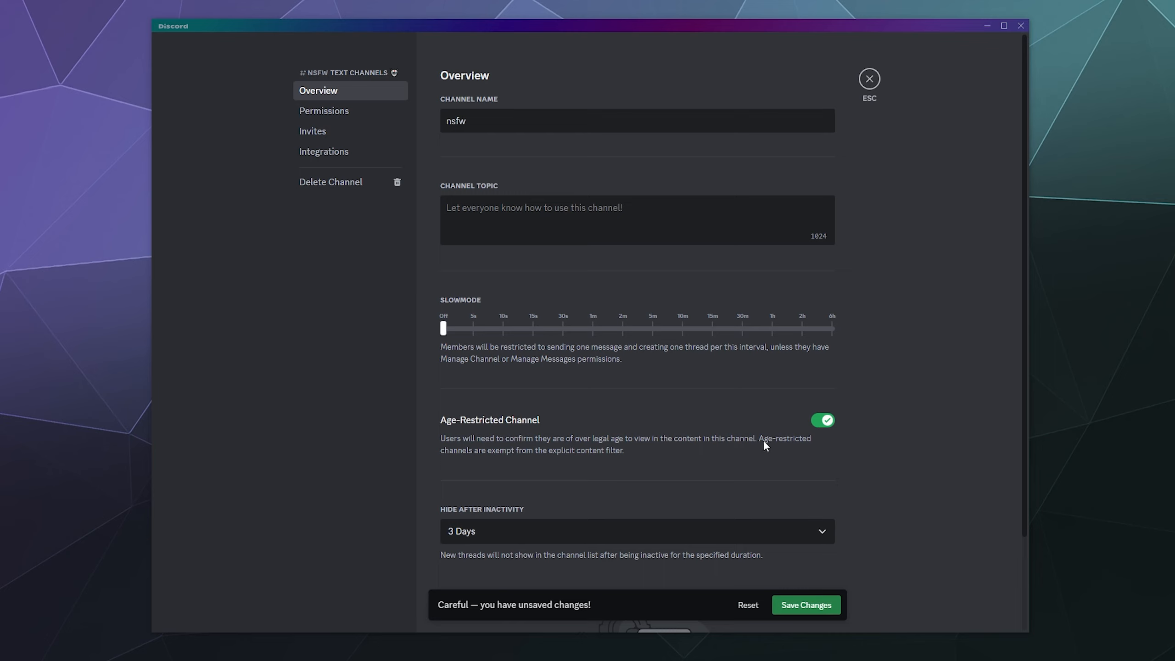
mouse_move(792, 460)
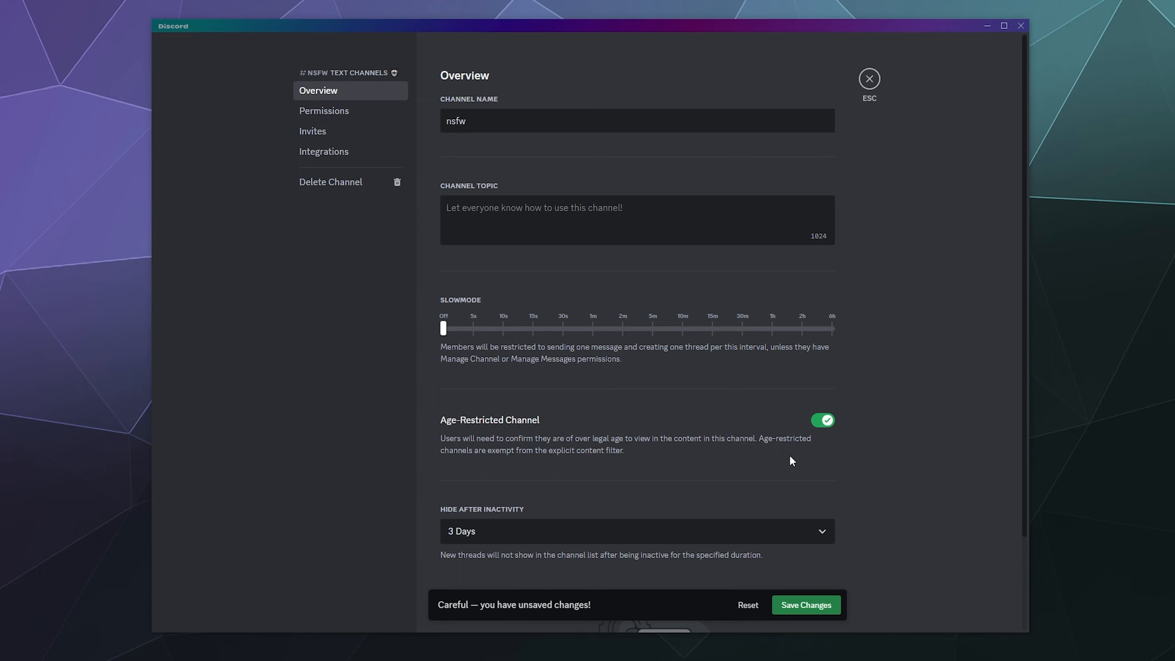
mouse_move(800, 599)
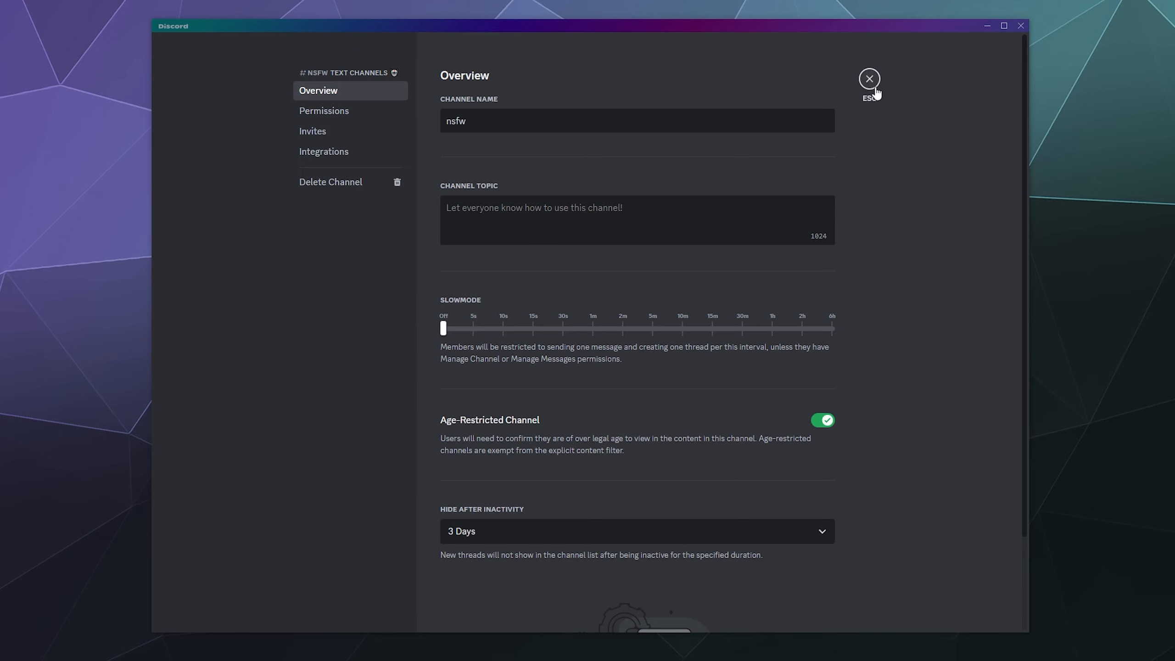
Leave the settings and accept the age-restricted gate to enter #nsfw.
left_click(868, 78)
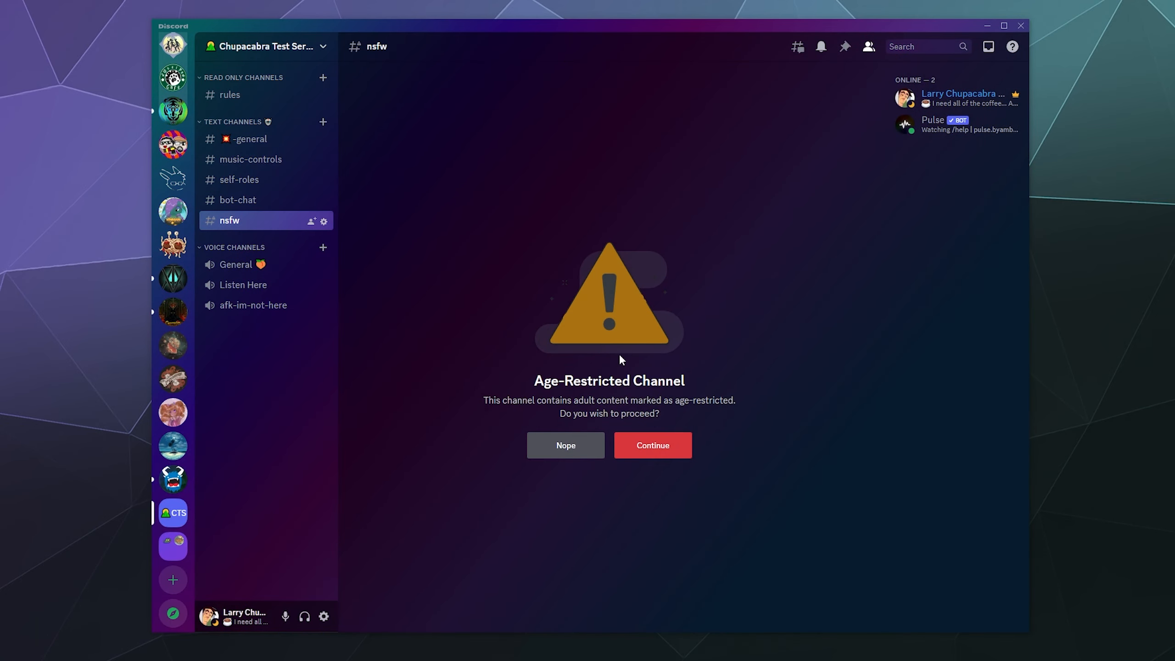
mouse_move(651, 445)
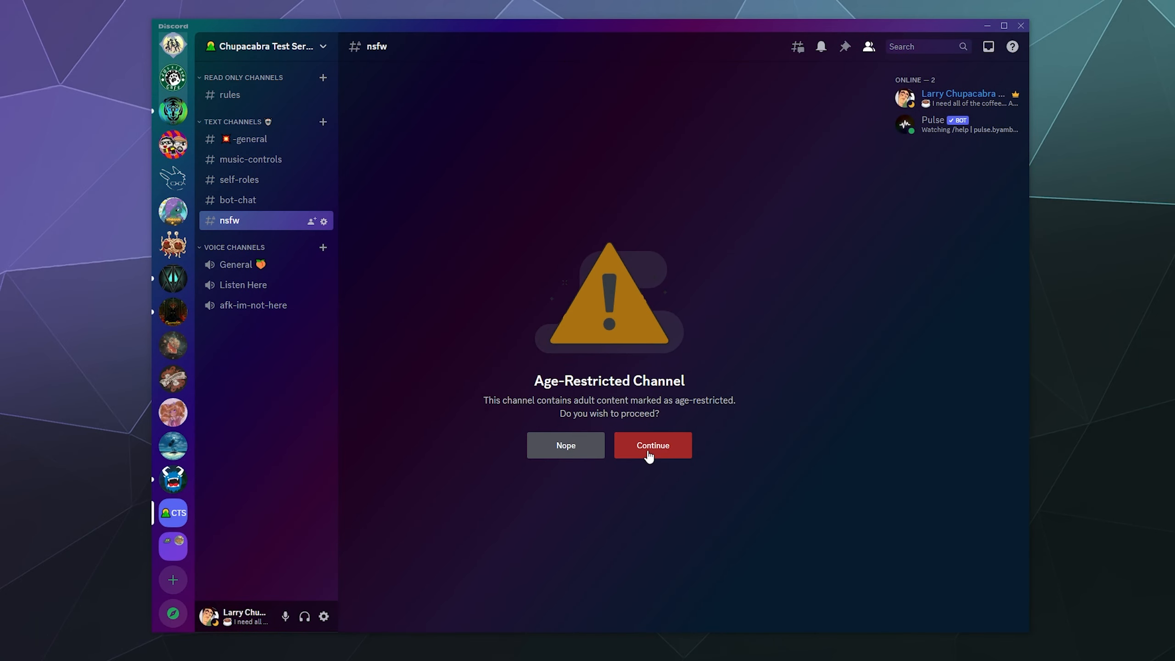
left_click(651, 444)
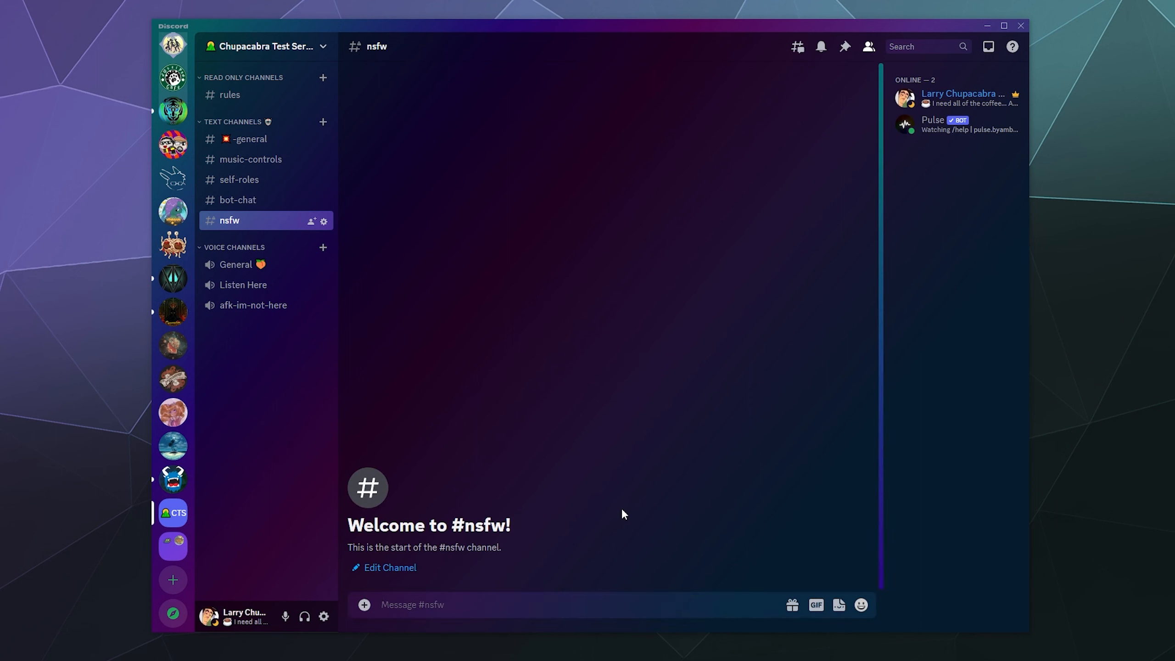
mouse_move(618, 504)
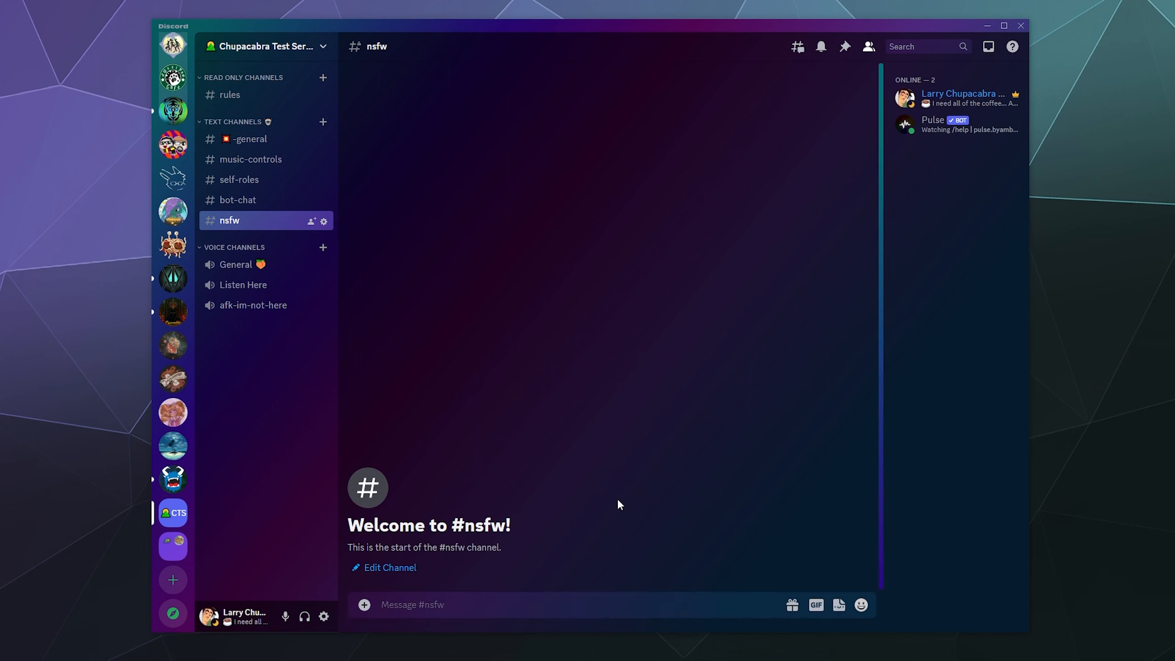